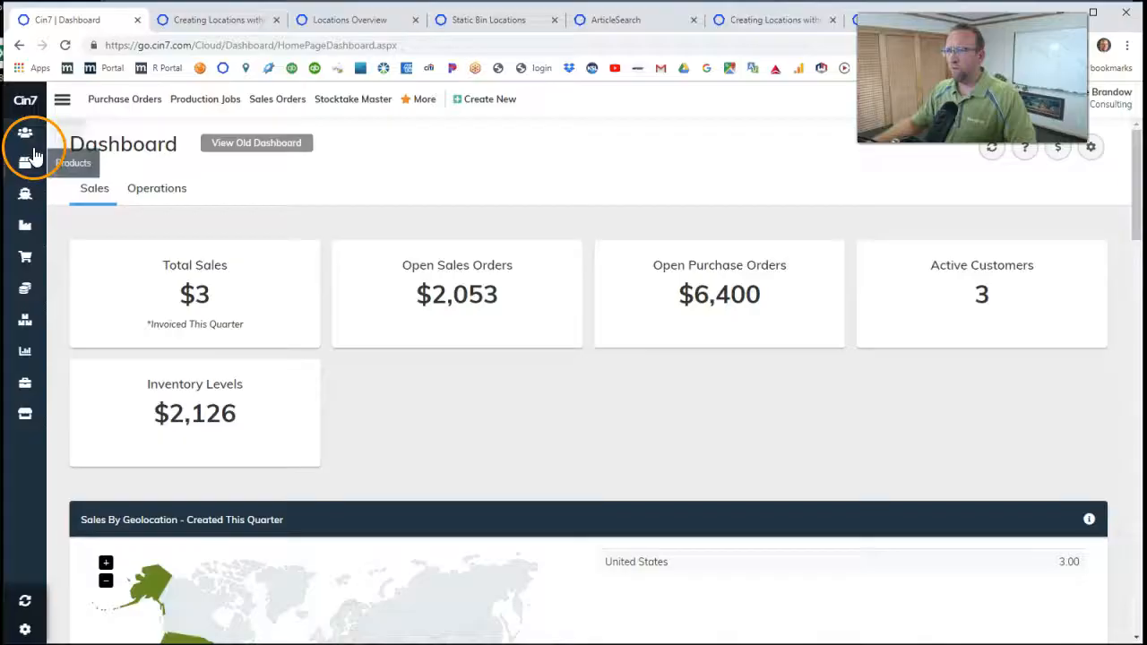
Open the CRM customers and suppliers list from the left sidebar.
left_click(25, 147)
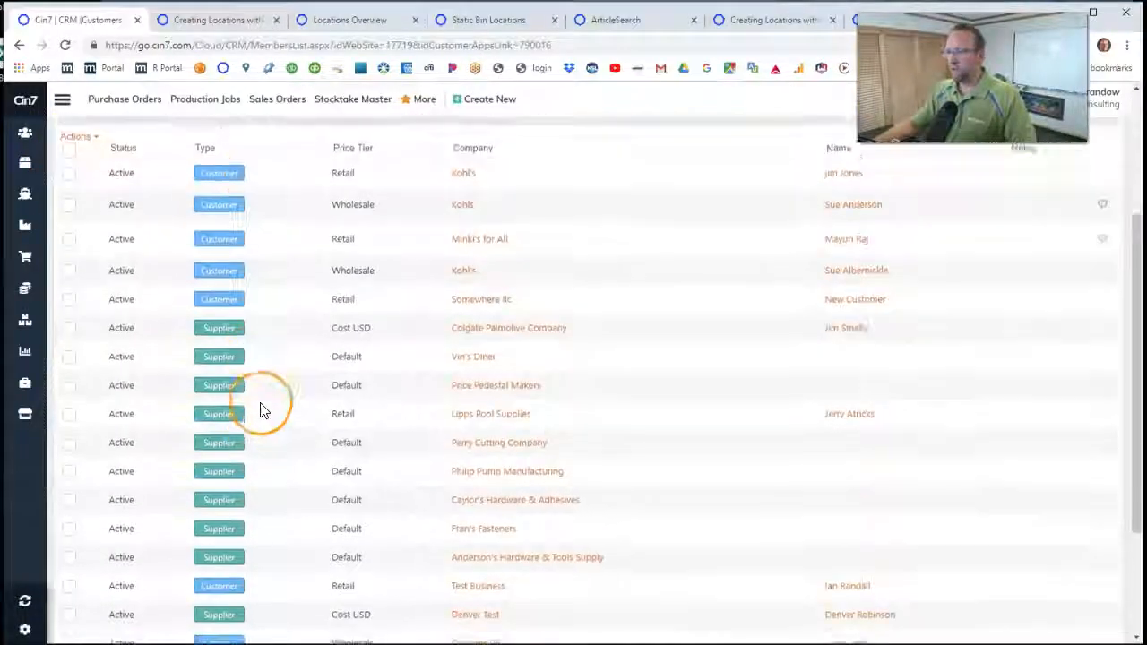
scroll("down", 3)
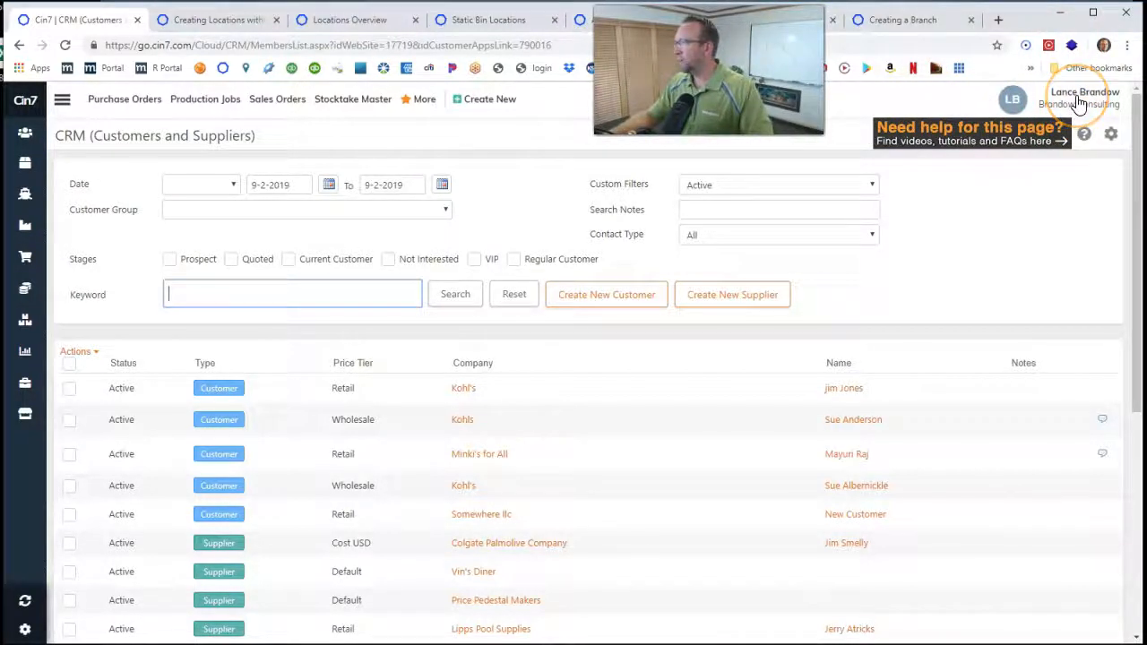
Go to Settings from the account menu and expand the Branches administration options.
left_click(1084, 97)
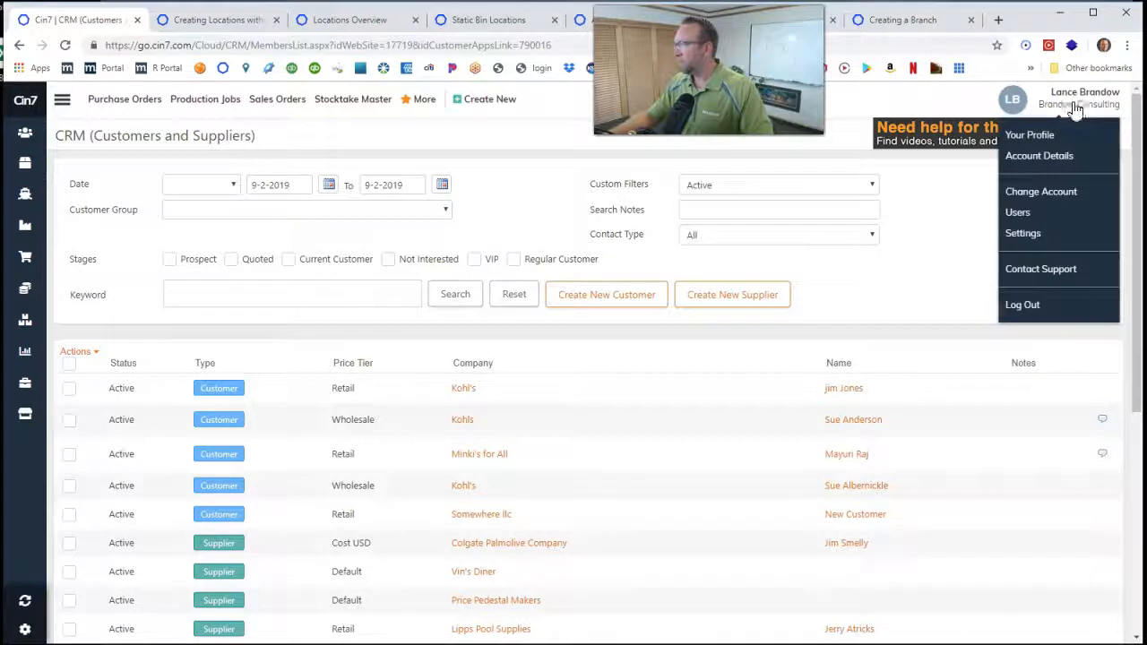
mouse_move(1021, 233)
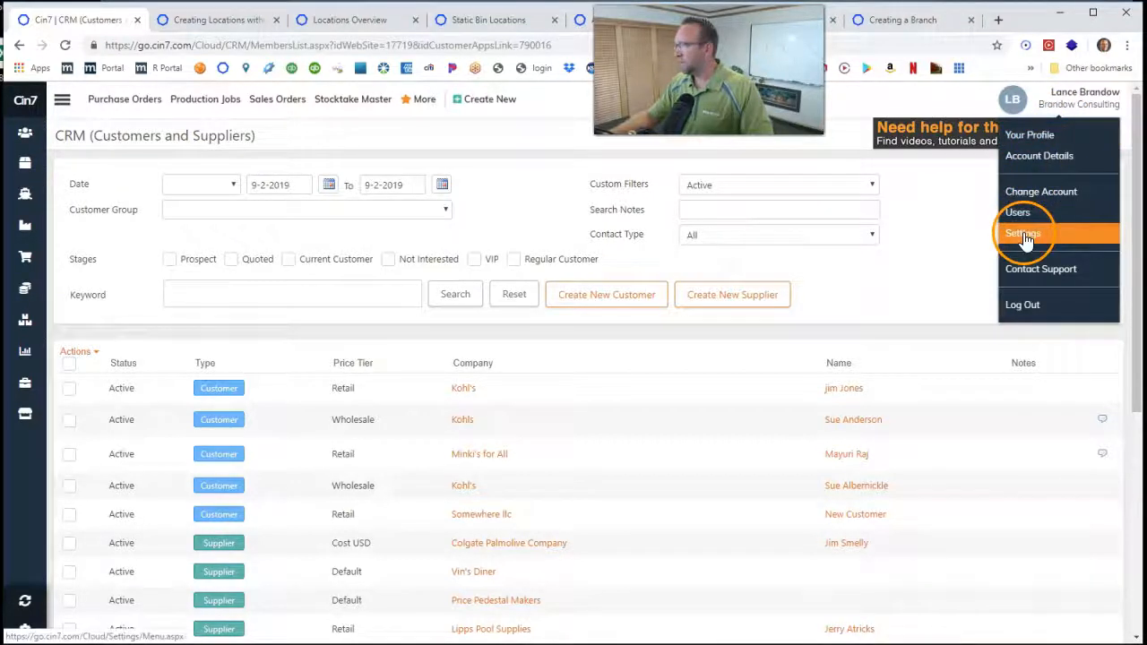
left_click(1022, 233)
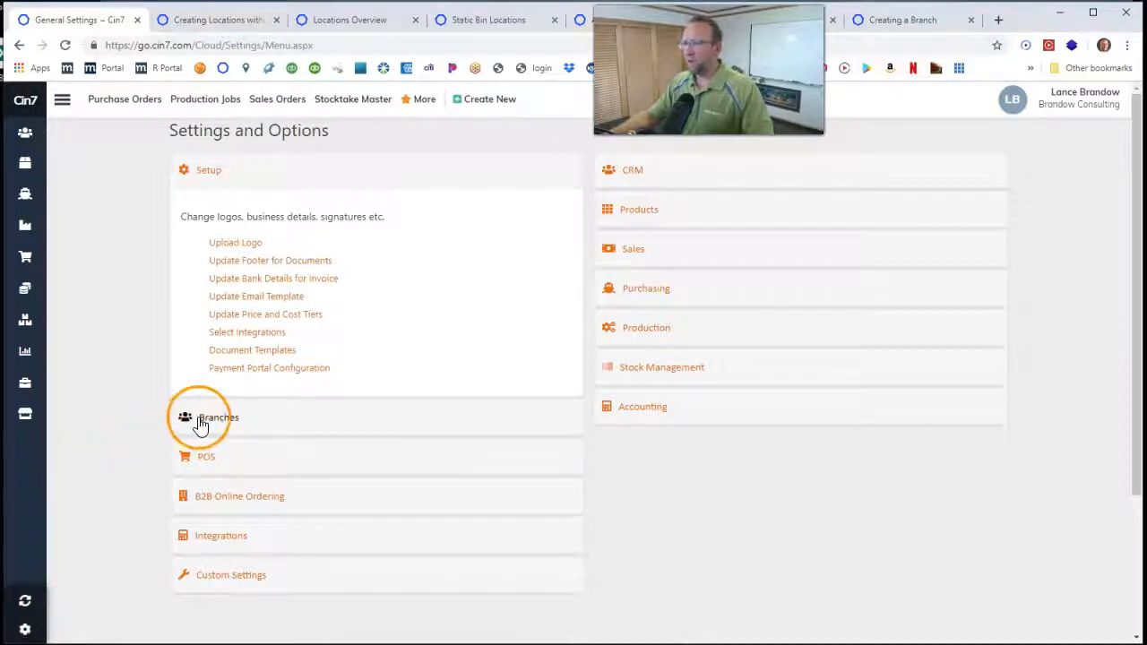
left_click(218, 416)
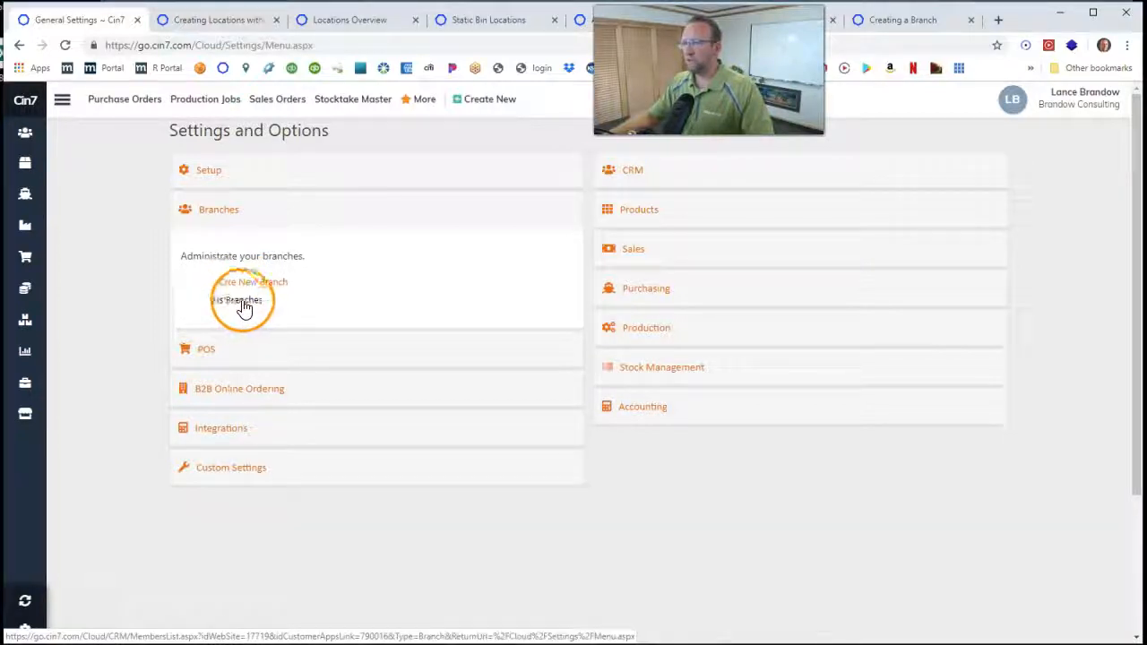
left_click(247, 281)
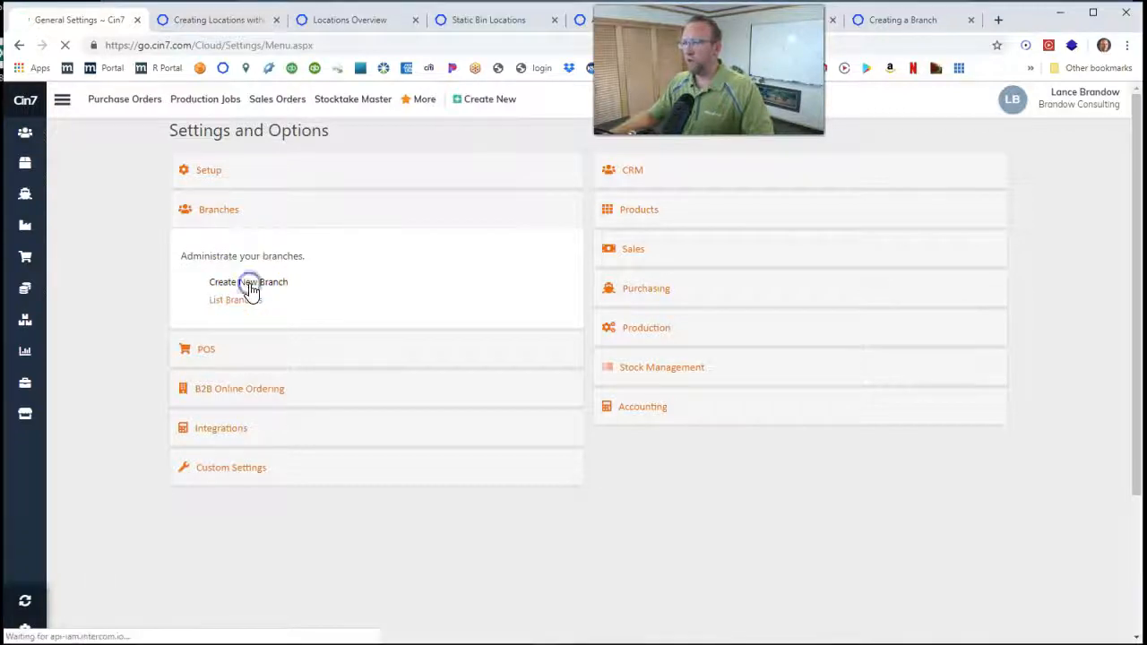
Start a New Branch form and begin entering the company name.
left_click(247, 281)
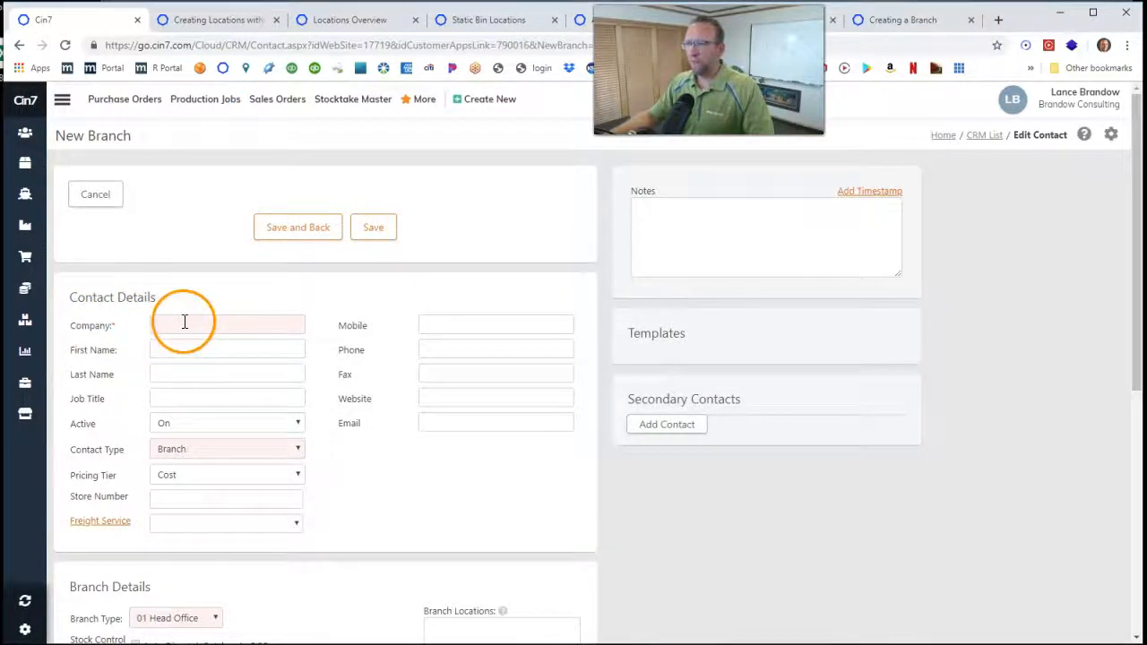
left_click(226, 325)
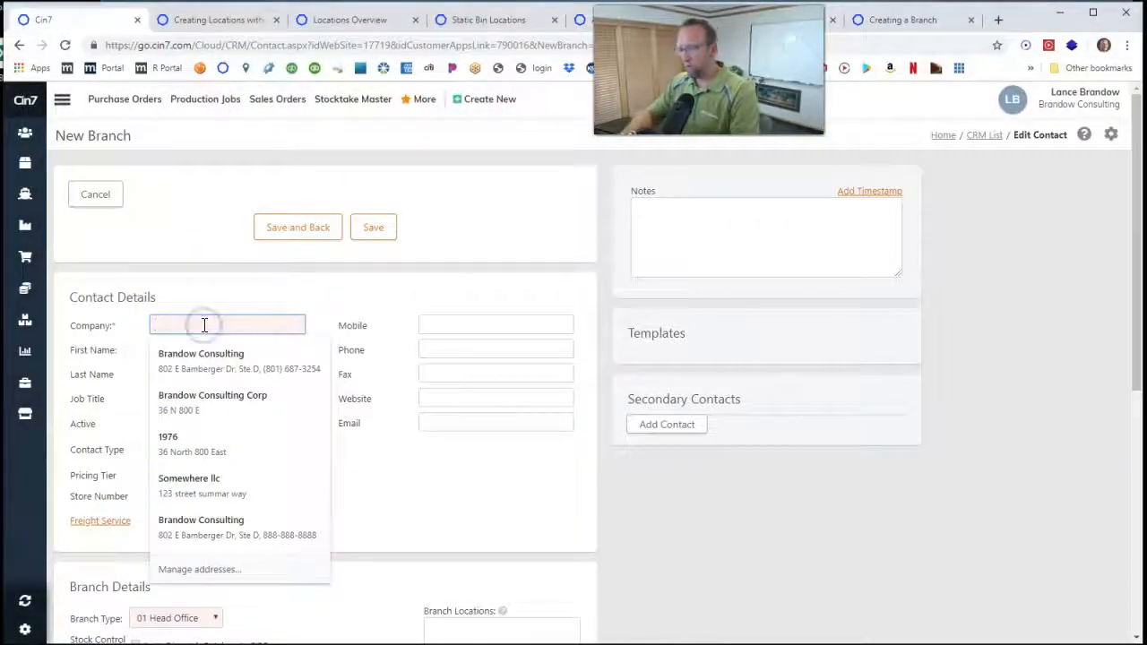
Enter company Midfield, contact Underwood, job title Branch Mgr and Wholesale pricing tier, then the phone numbers.
type("Midfield")
left_click(228, 349)
type("Camel")
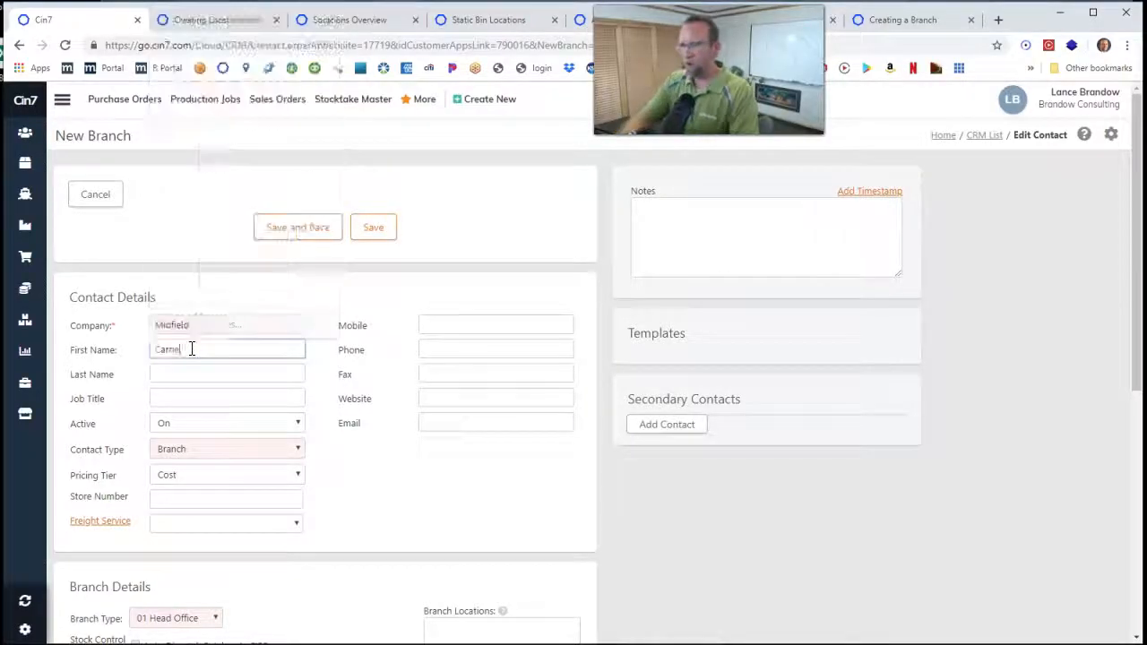
type("Underwood")
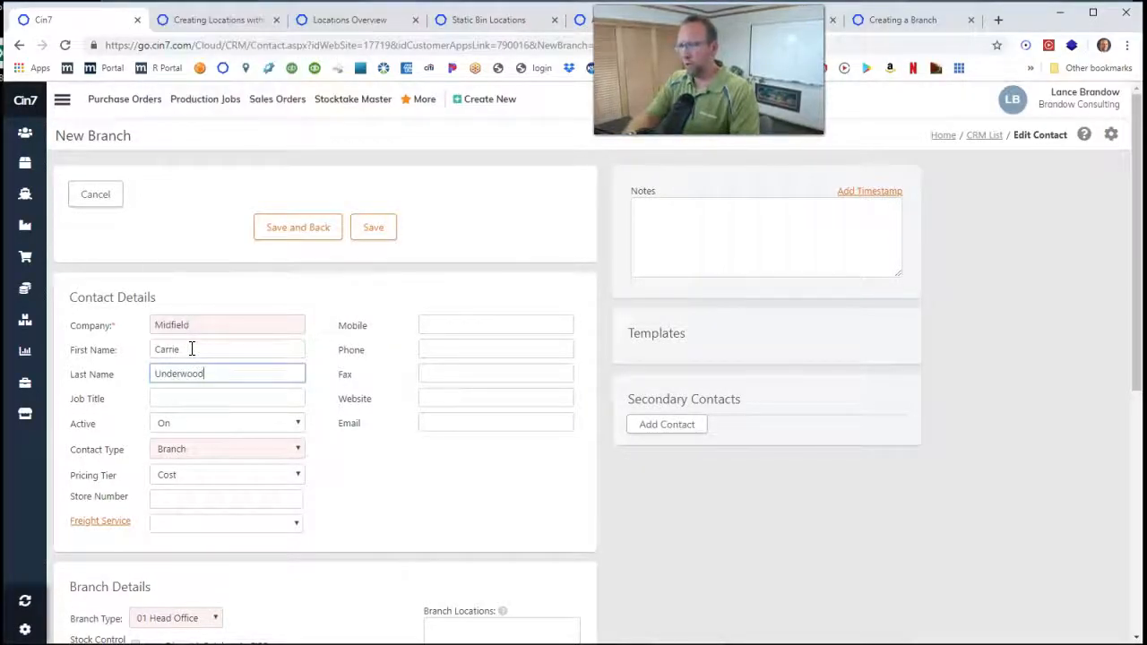
left_click(226, 398)
type("Branch Mgr")
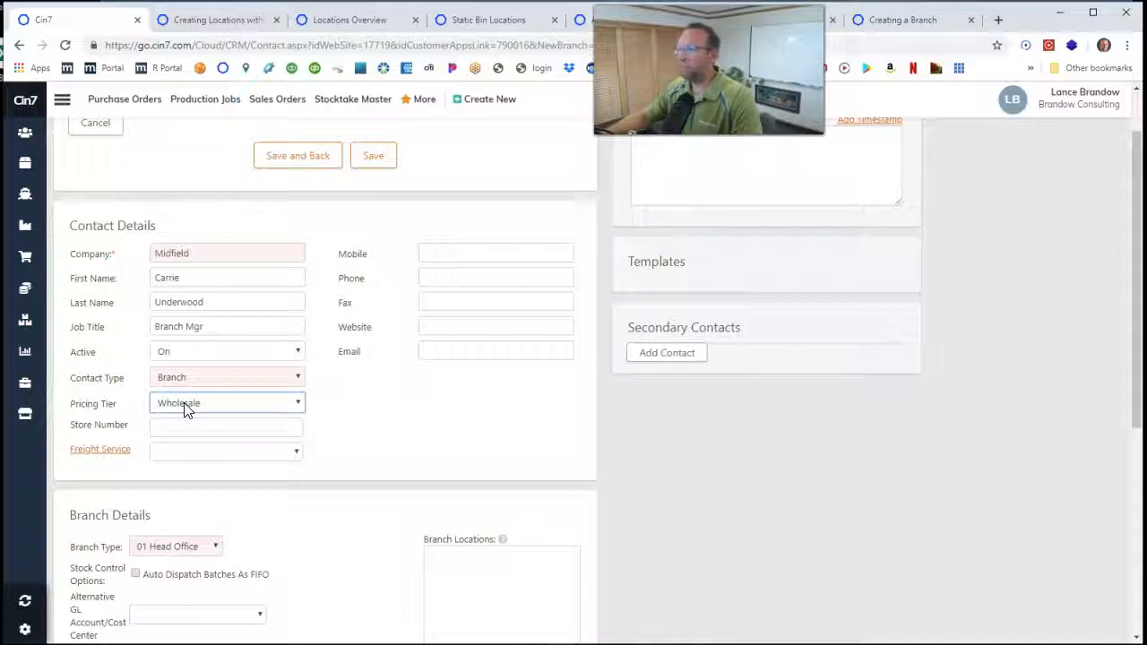
left_click(226, 423)
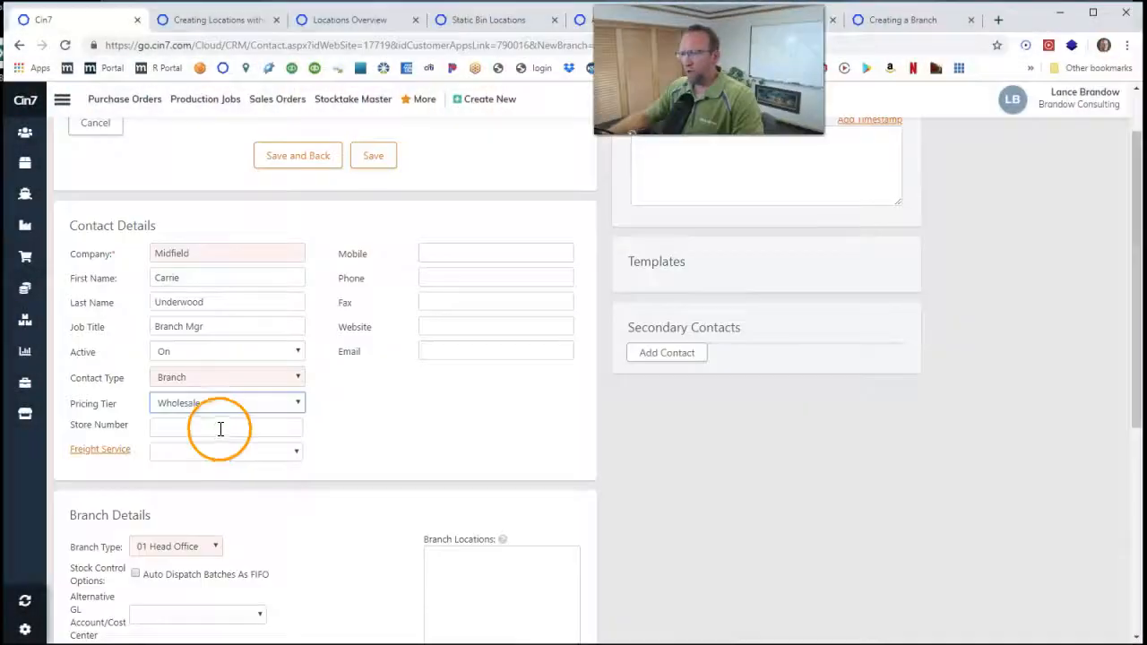
left_click(226, 425)
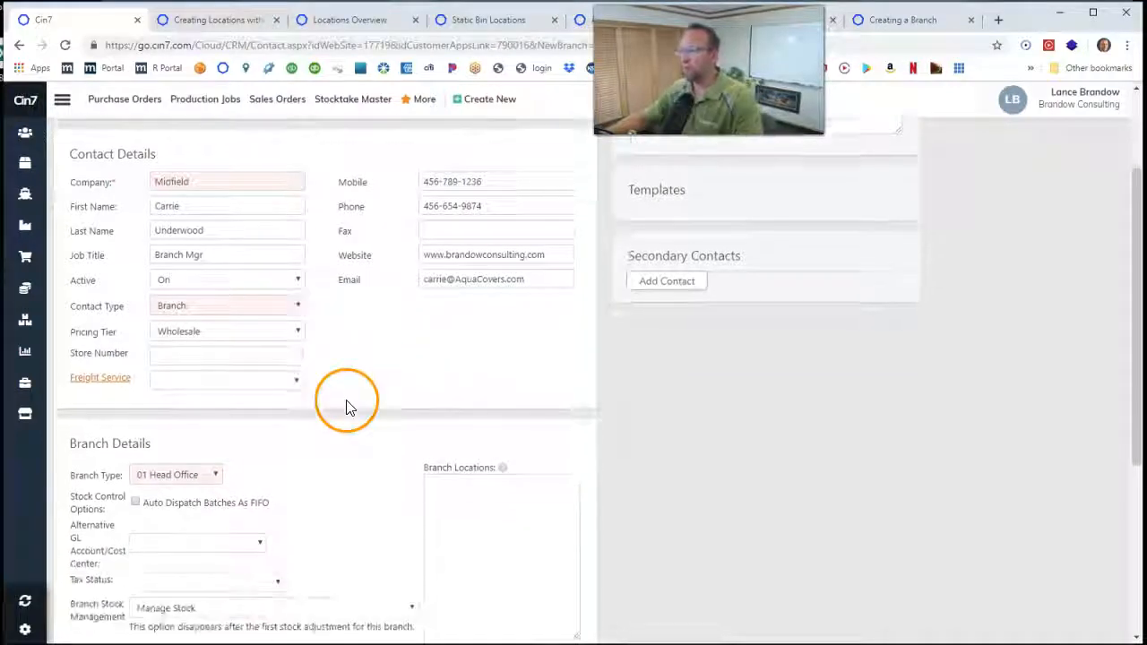
scroll("down", 3)
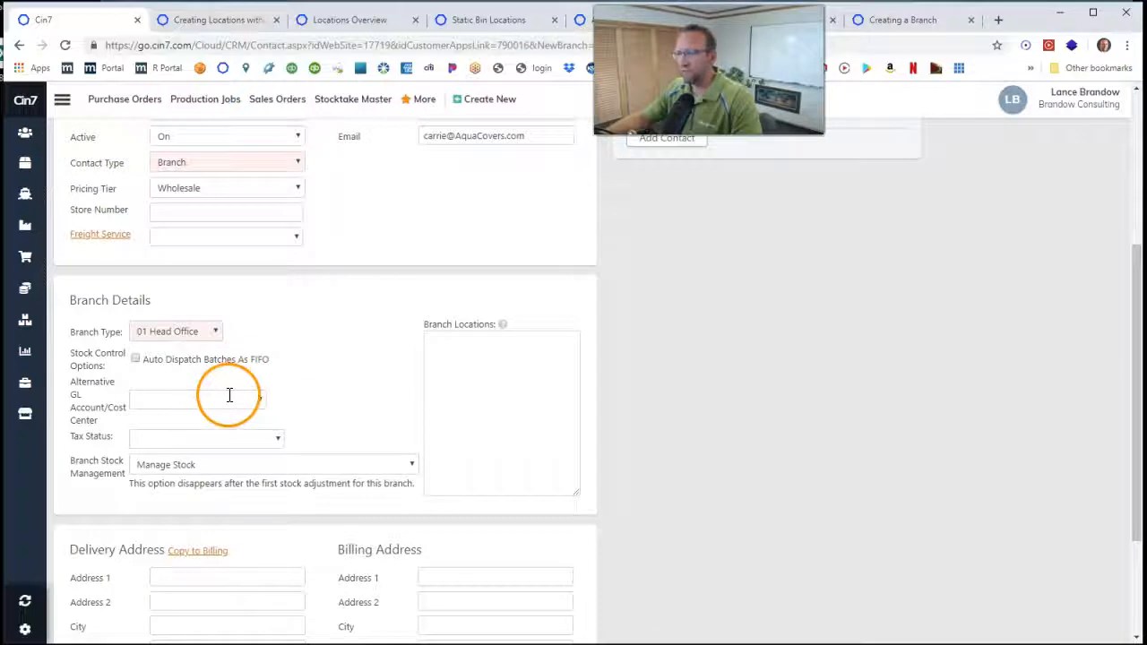
left_click(196, 398)
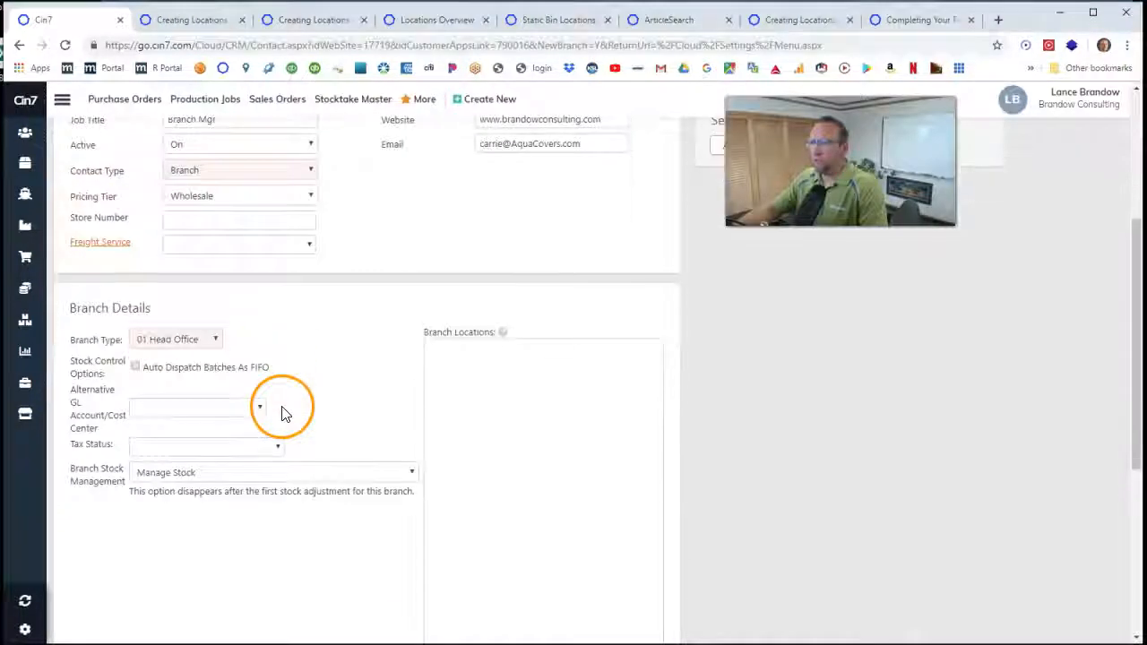
scroll("down", 3)
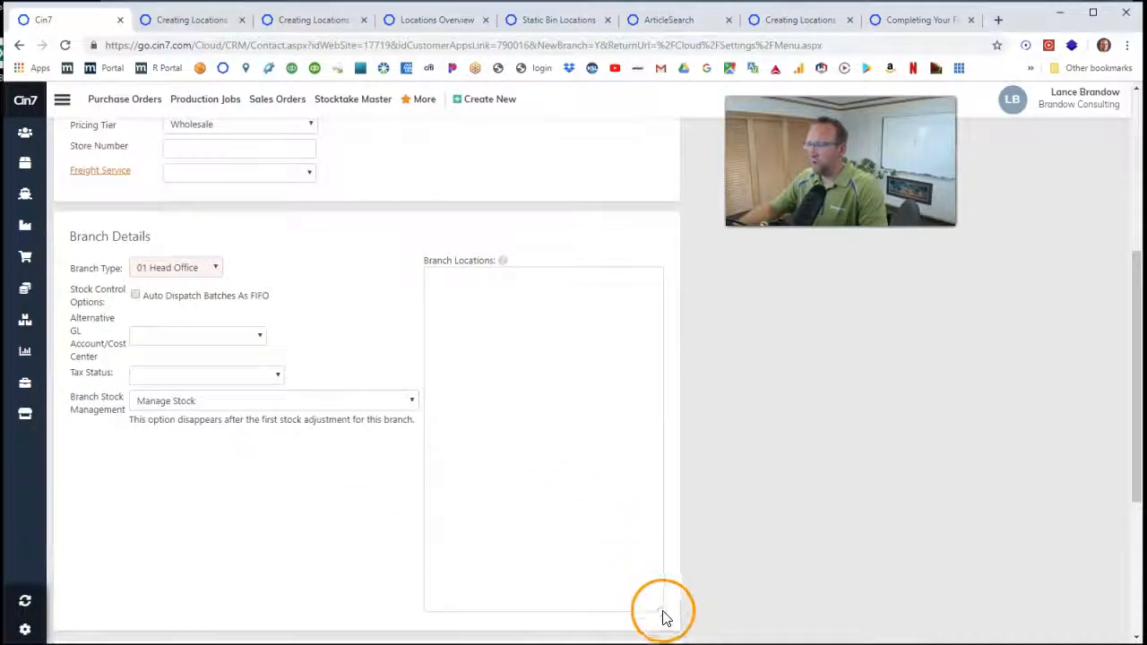
scroll("down", 3)
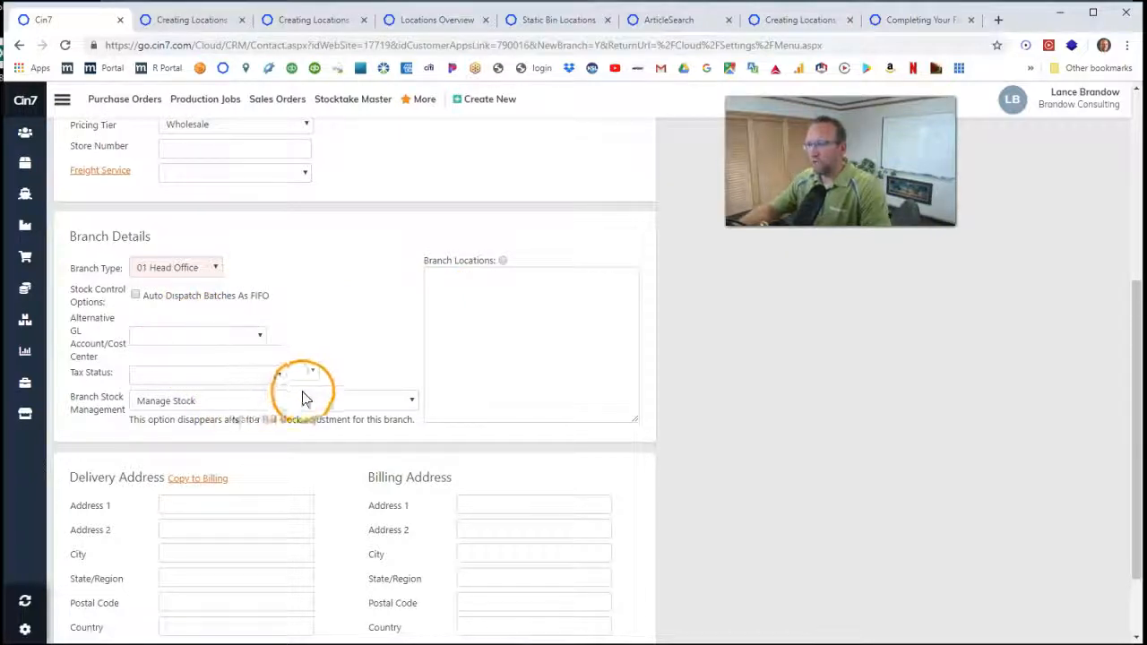
scroll("down", 3)
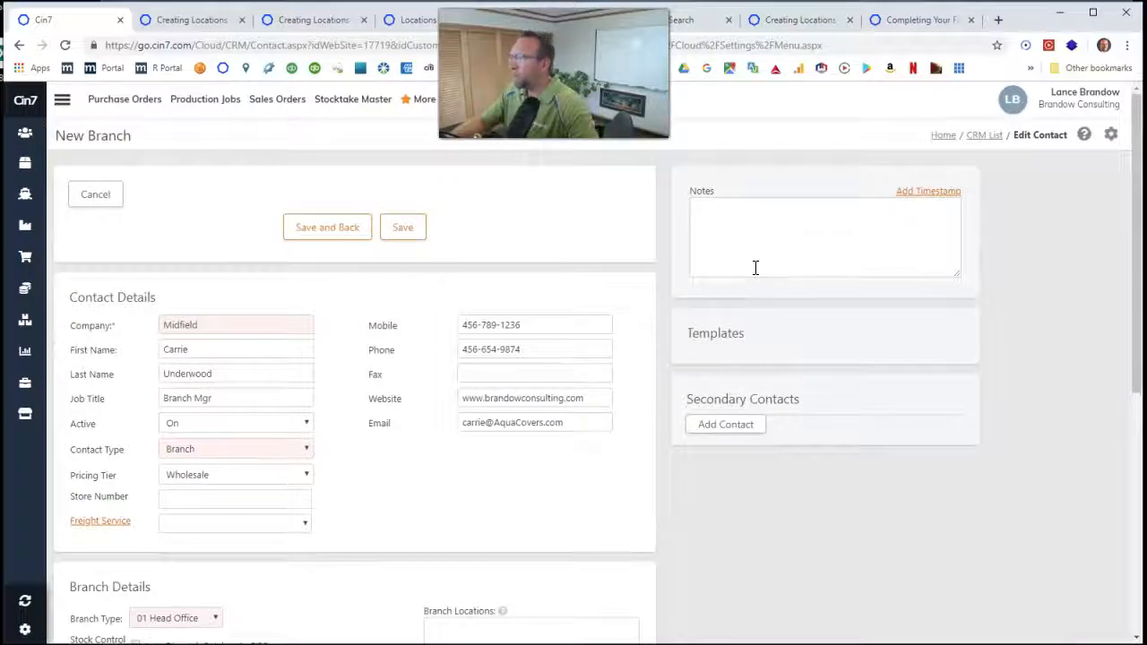
Add a note about the branch and add a blank secondary contact entry.
left_click(744, 218)
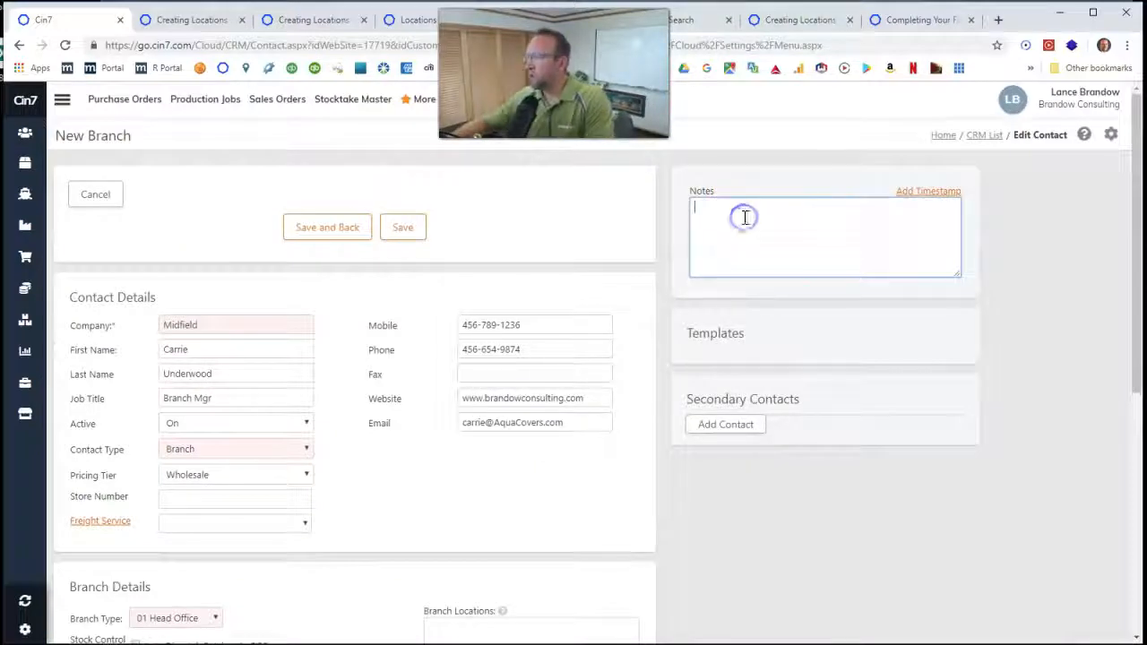
left_click(731, 222)
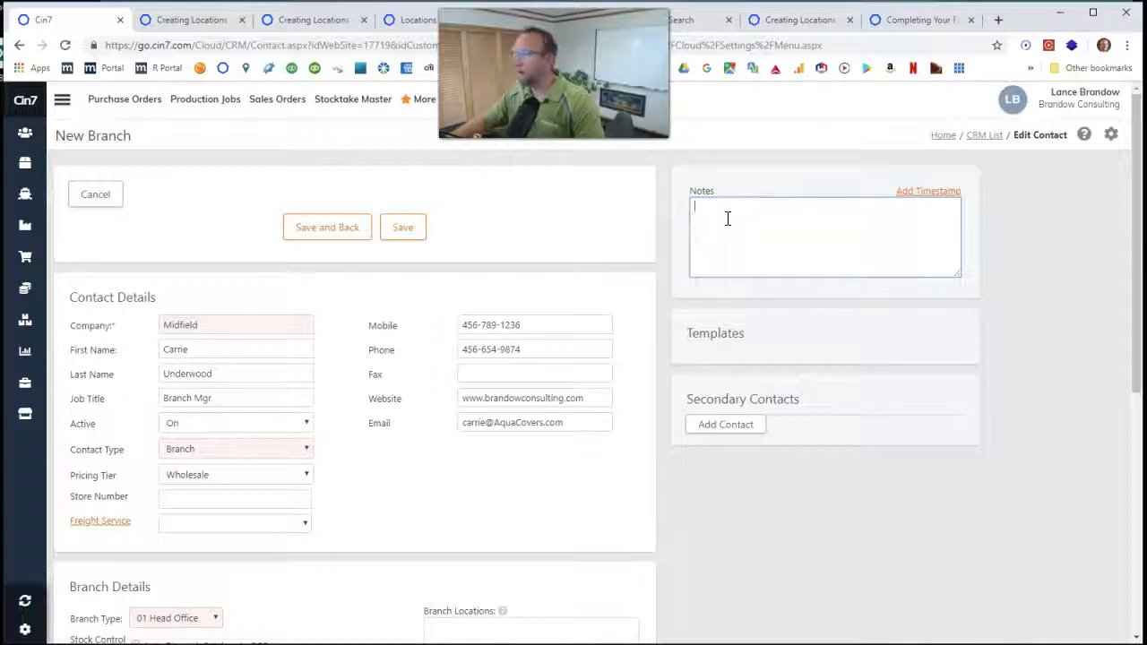
left_click(732, 219)
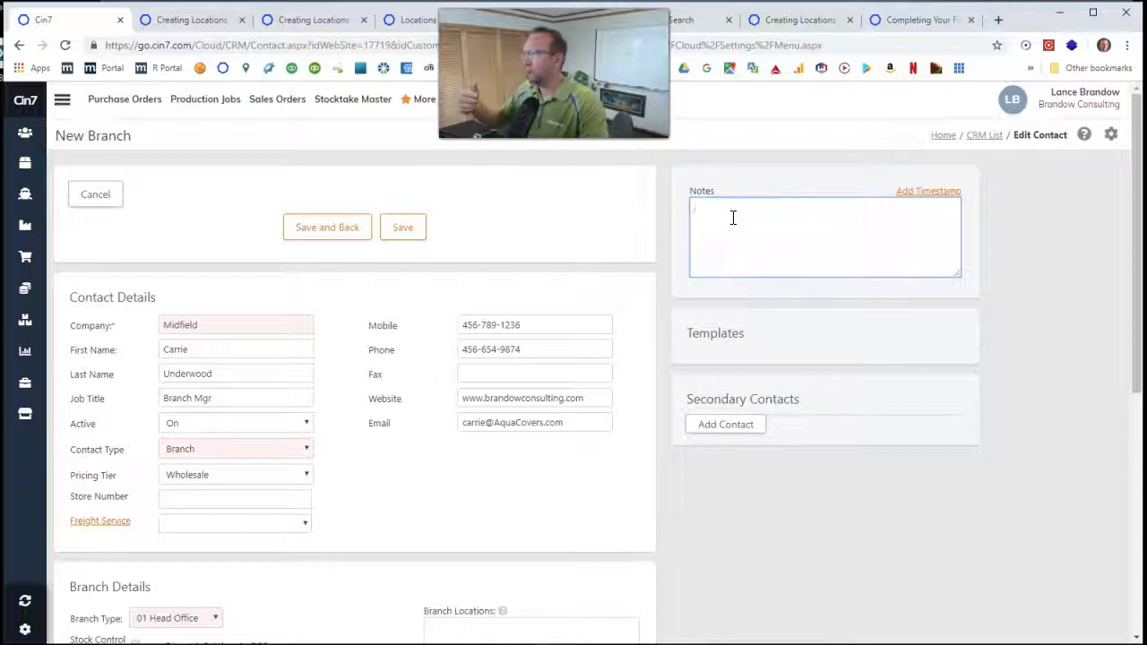
left_click(724, 423)
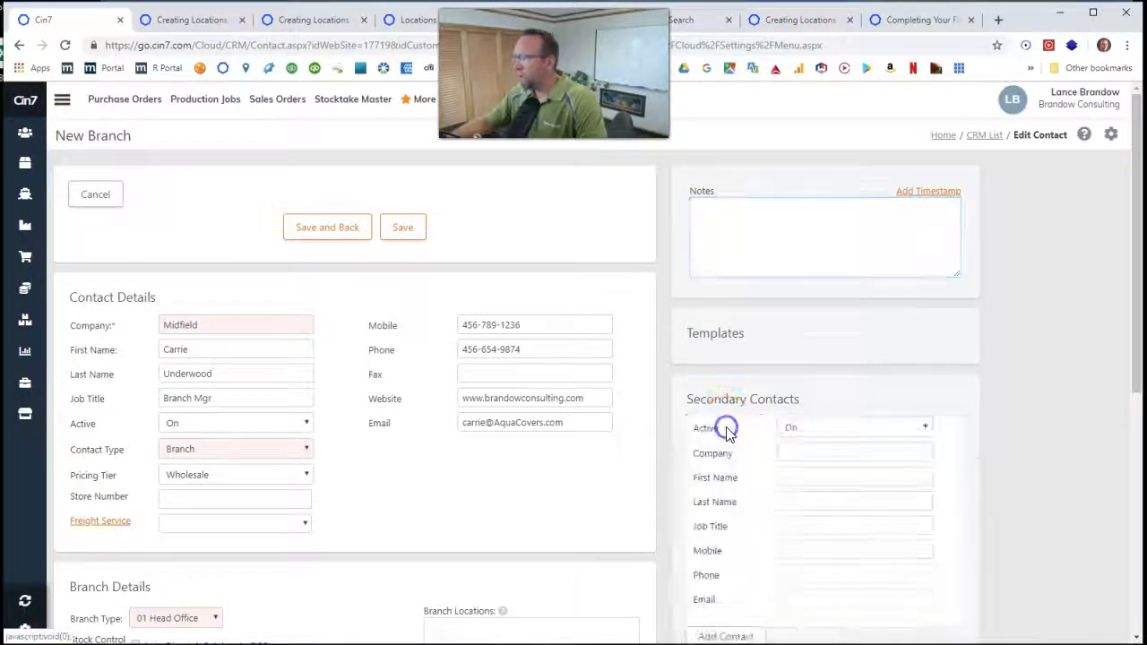
Complete the secondary contact and the Florence, KY delivery and American Fork, UT billing addresses, then save.
scroll("down", 3)
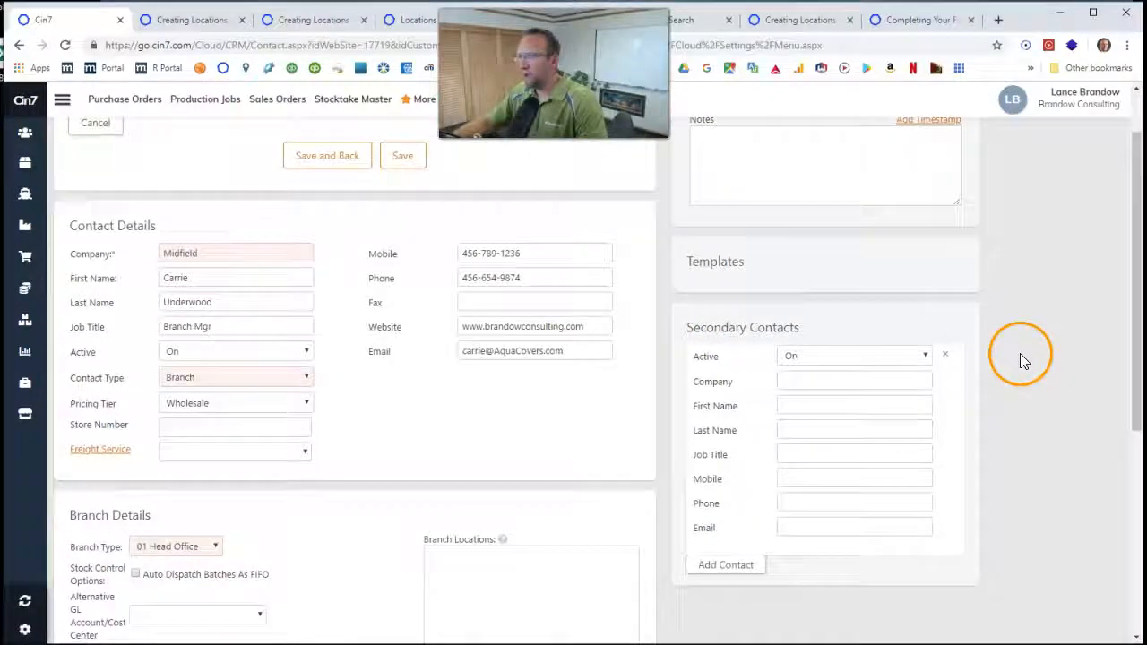
mouse_move(690, 410)
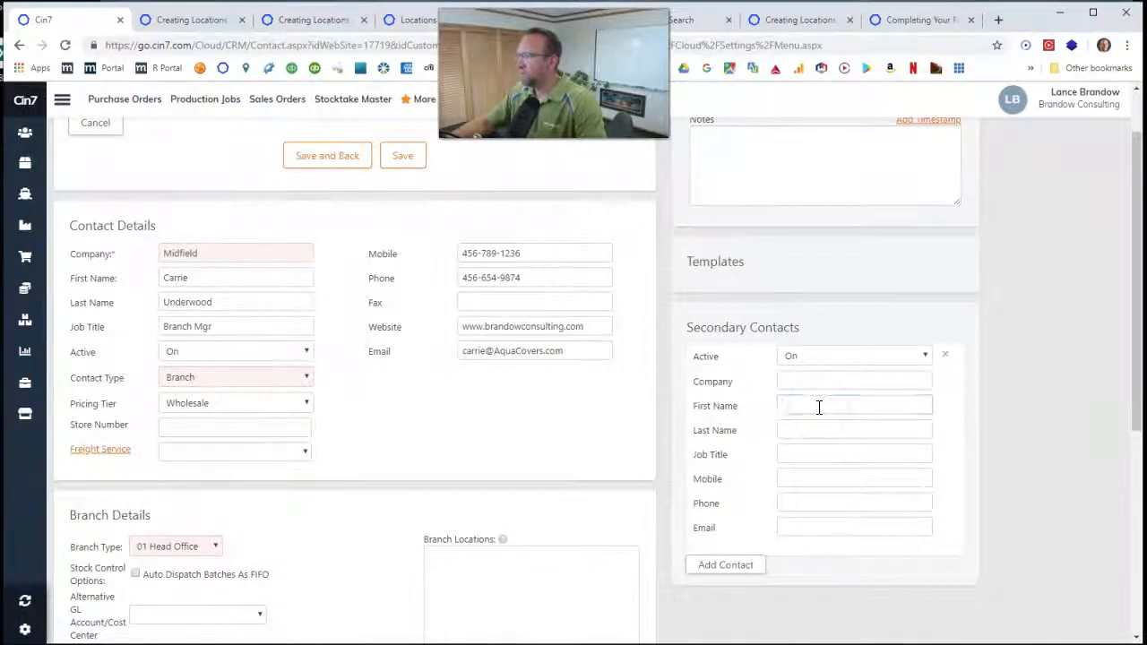
scroll("down", 3)
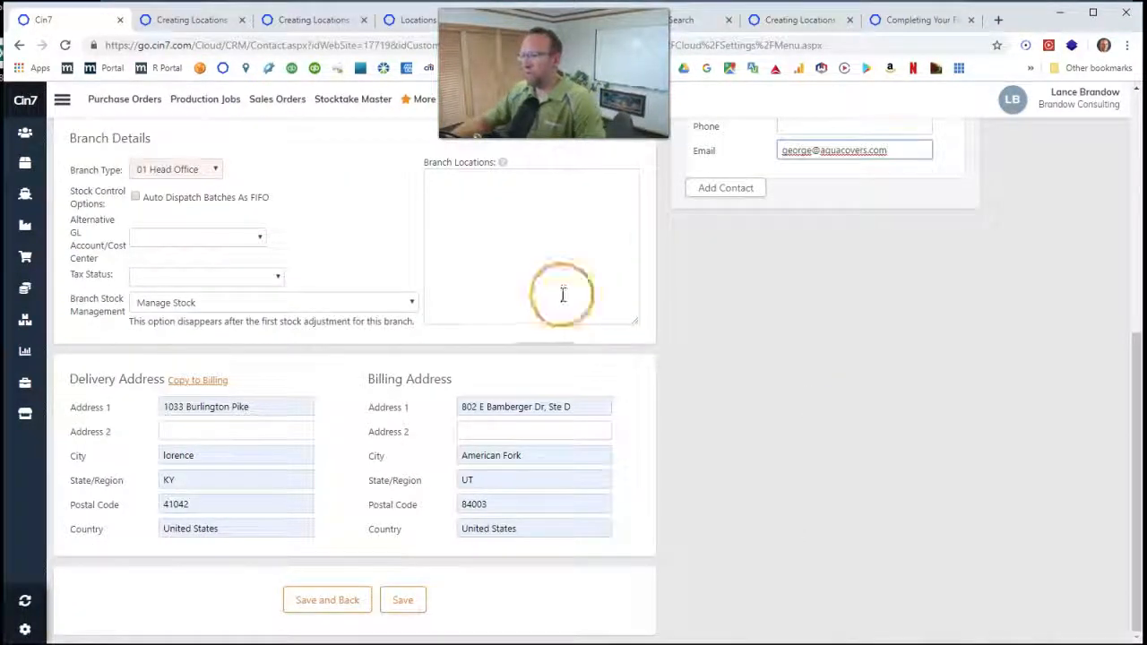
left_click(326, 599)
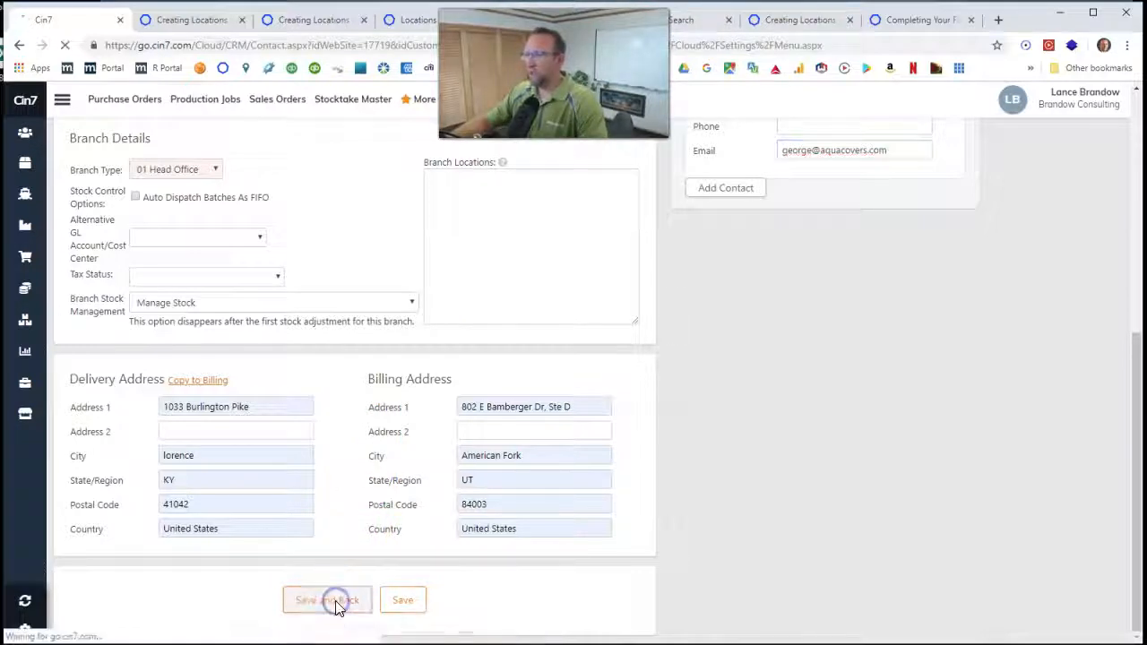
Save and go back so Midfield is listed as a Branch in the CRM list.
left_click(326, 598)
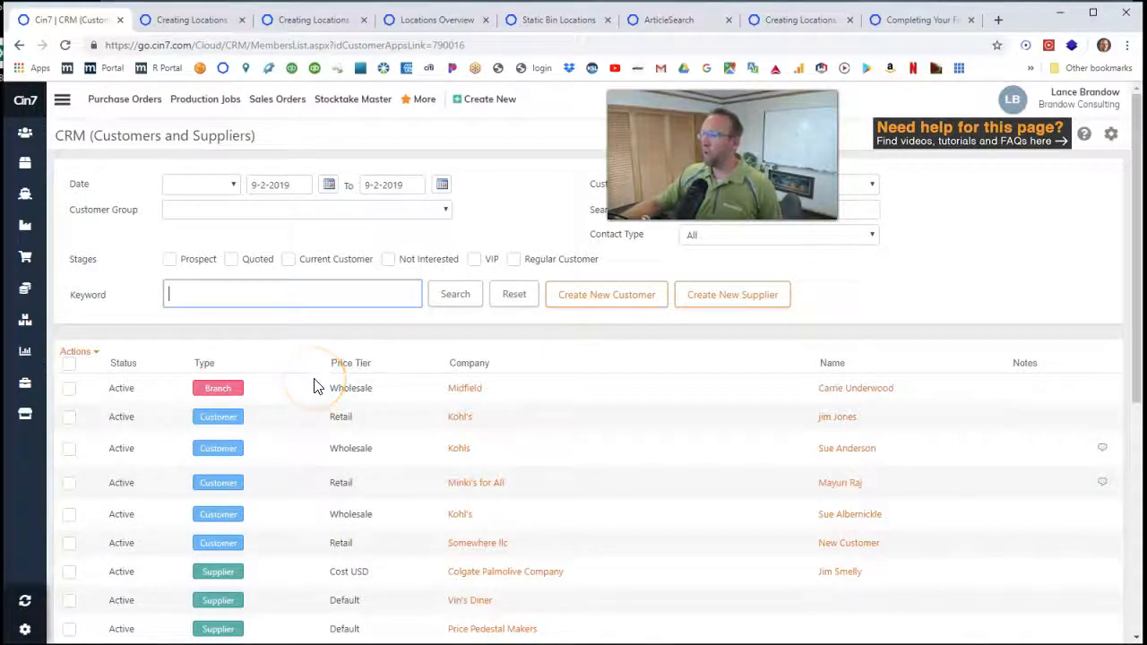
mouse_move(433, 375)
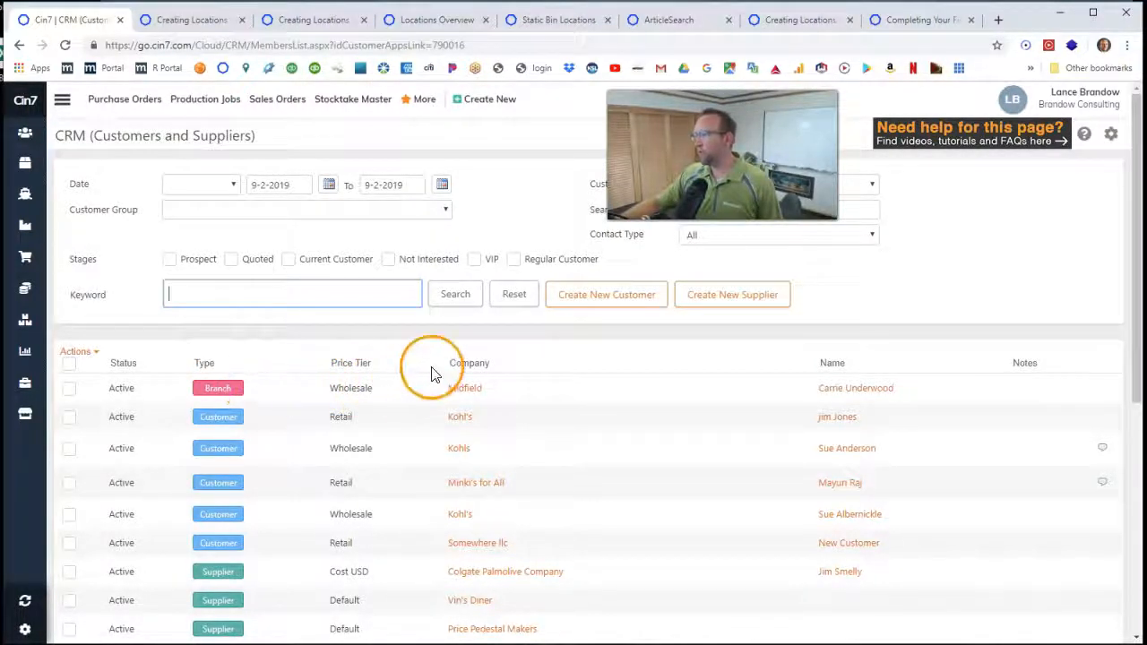